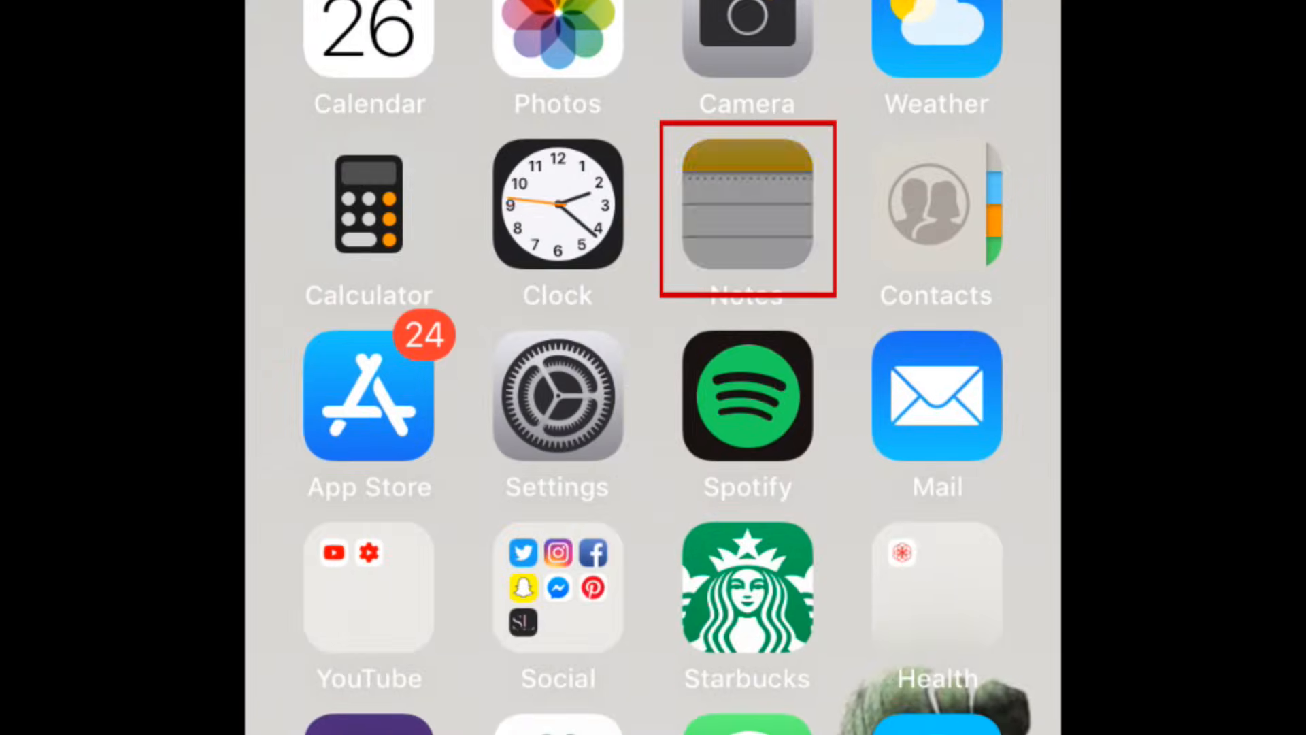
- Launch Notes from the Home Screen and create a new blank note
click(745, 204)
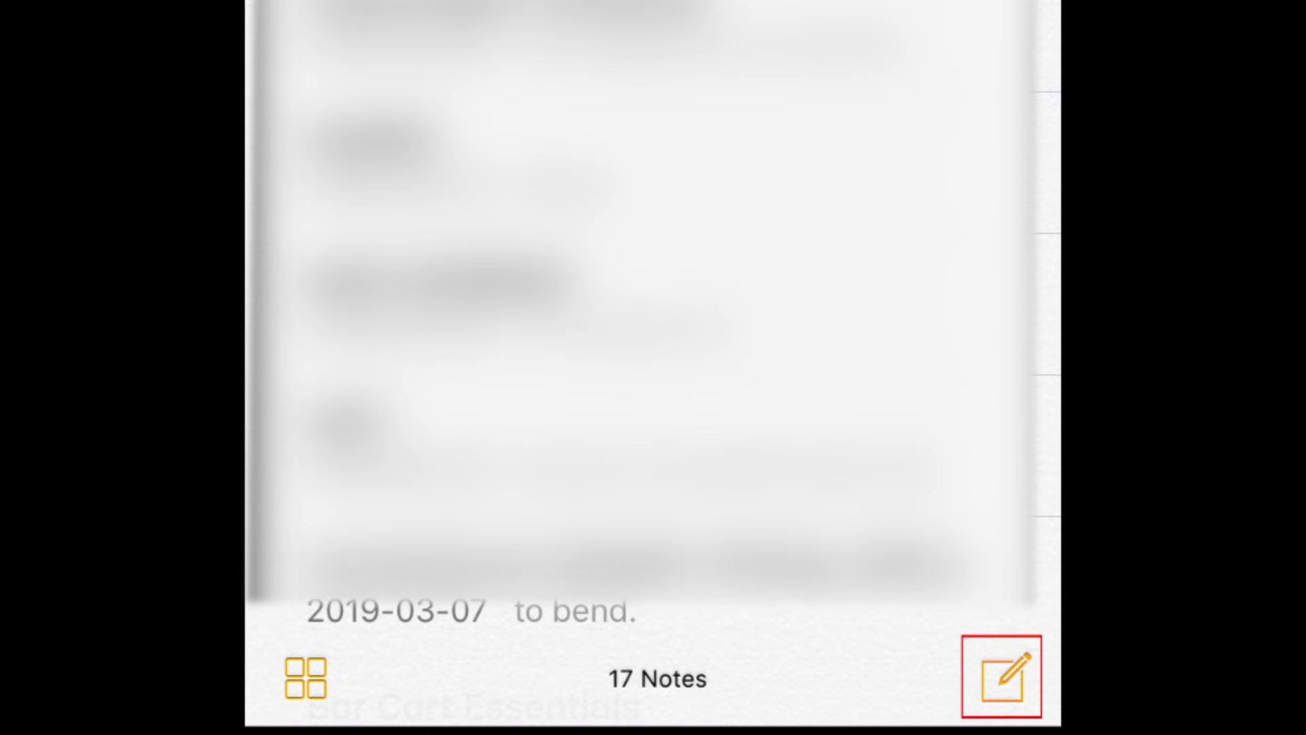
click(1001, 676)
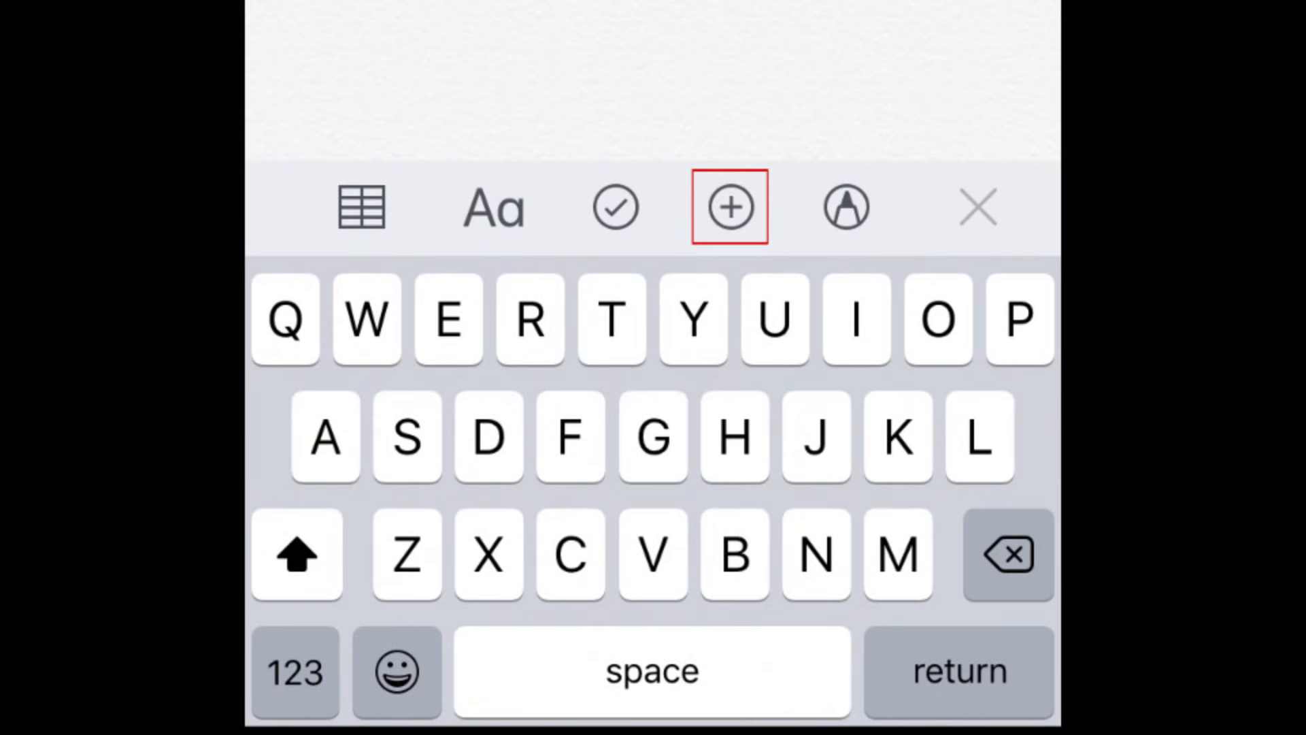
- Choose Scan Documents from the note's attachment options to launch the camera scanner
click(728, 207)
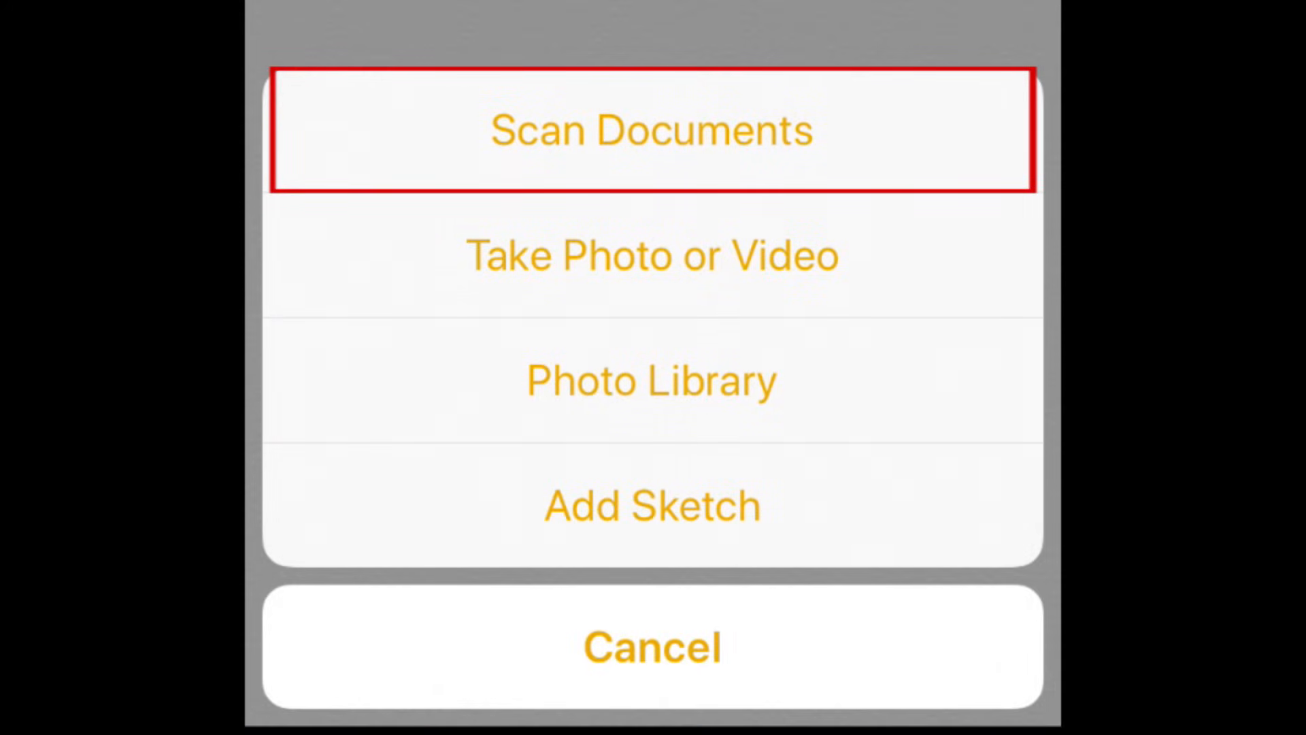
click(651, 130)
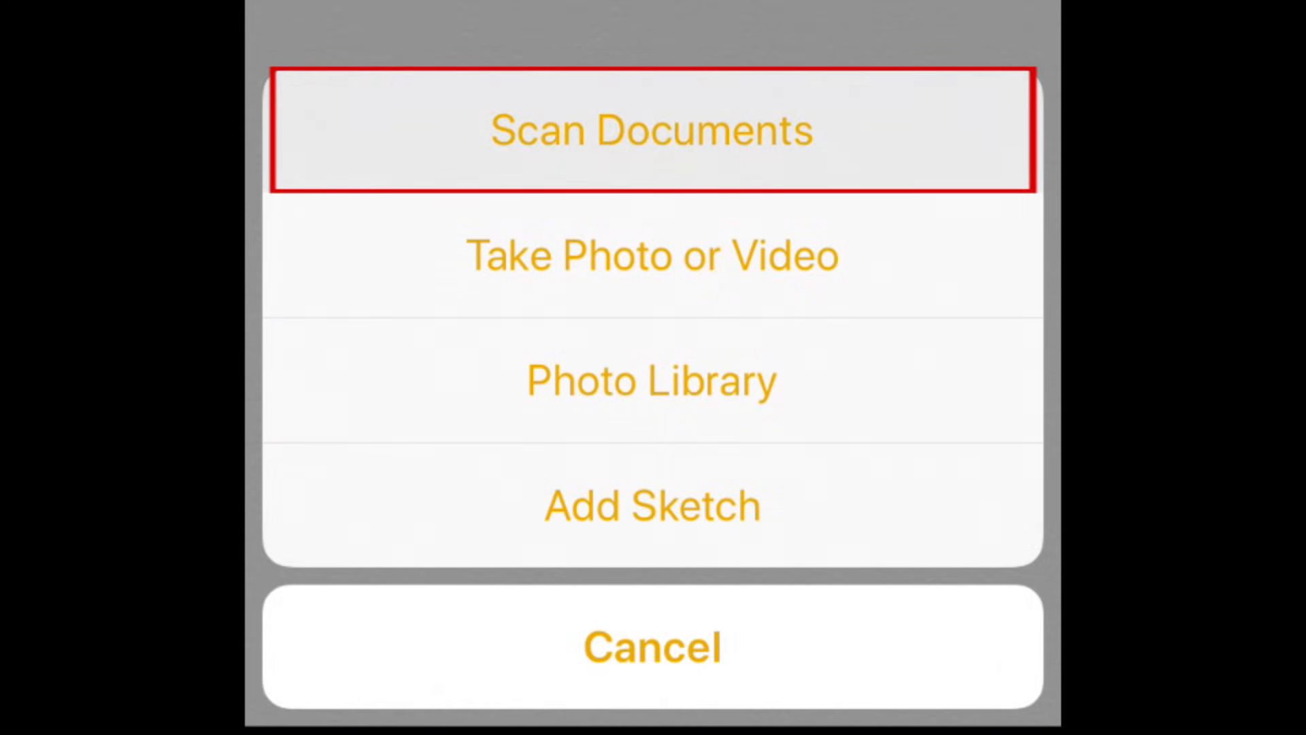
click(652, 129)
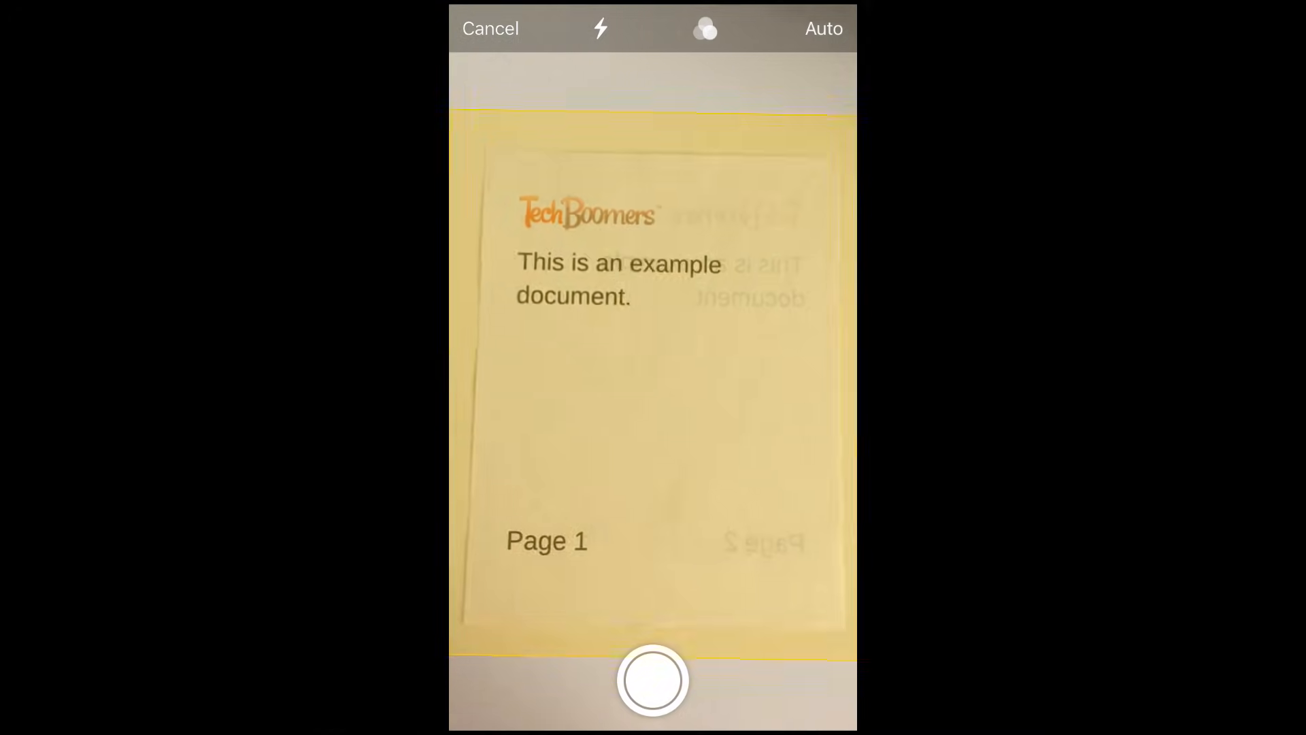
- Capture Page 1 of the example document and keep the scan
click(652, 679)
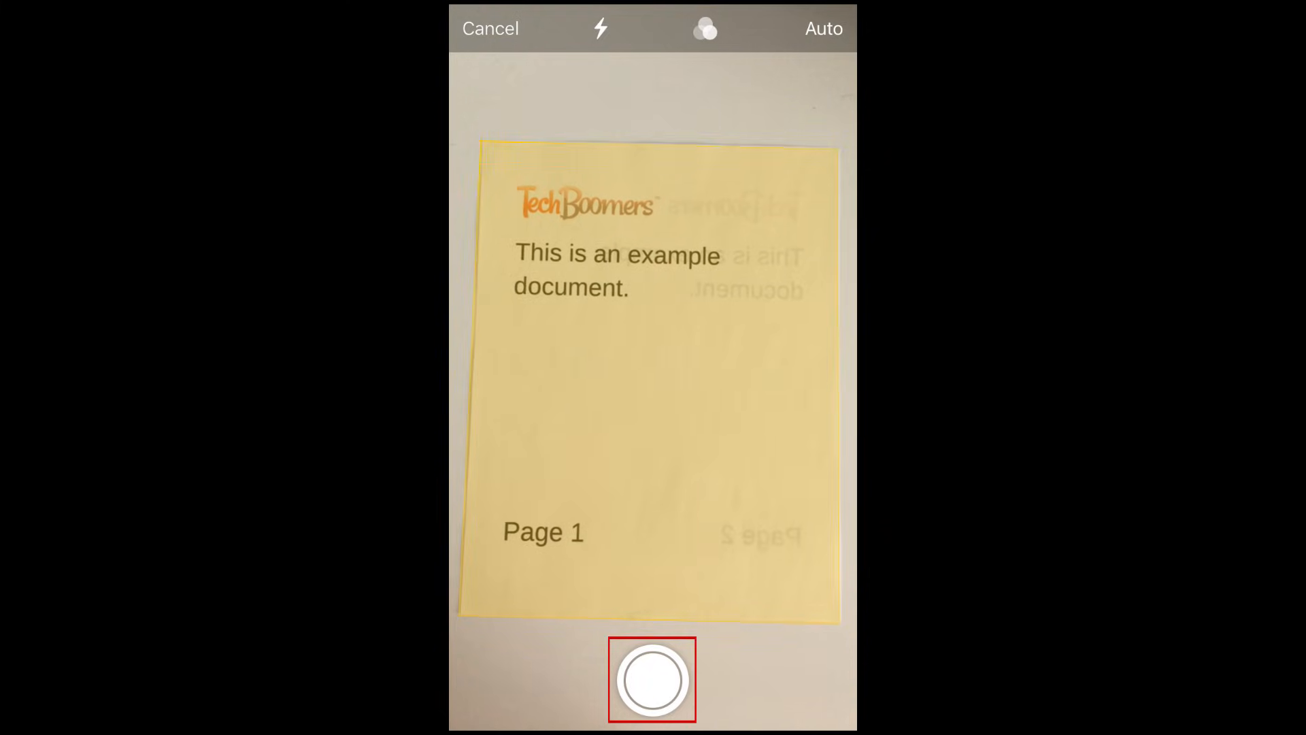
click(652, 679)
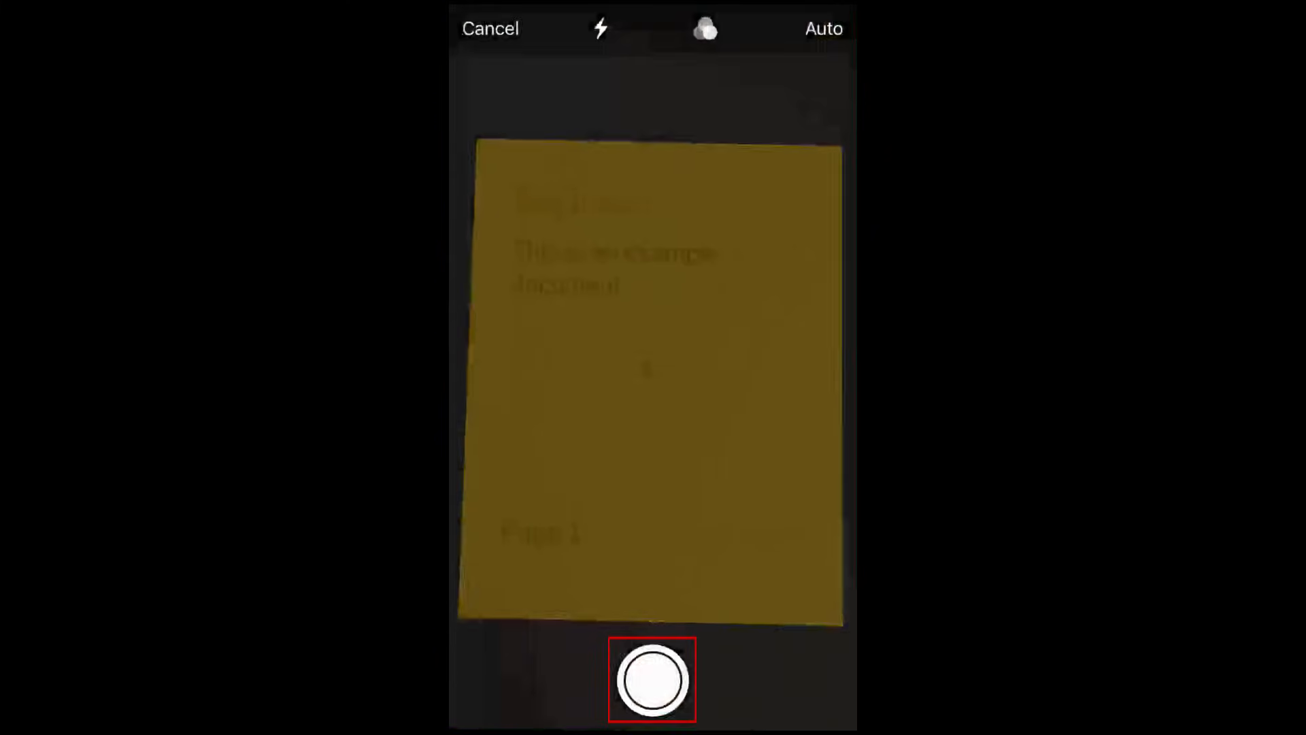
click(652, 678)
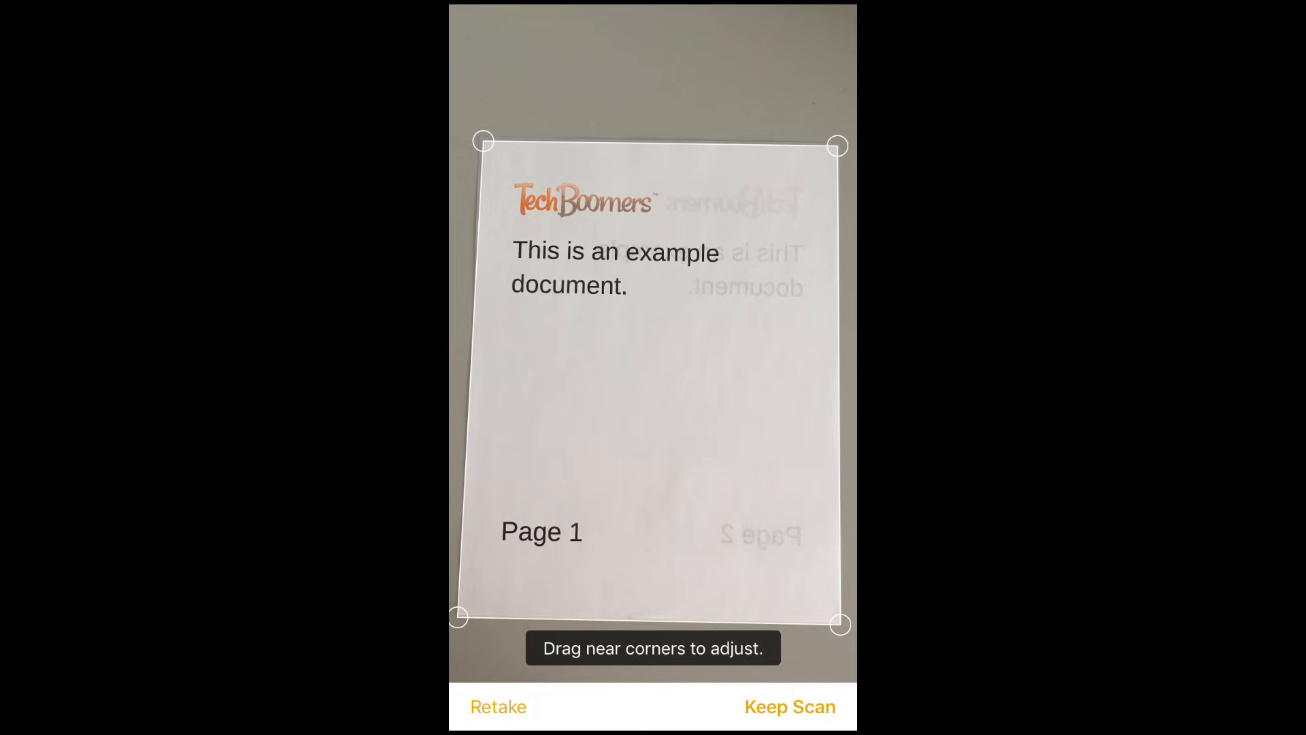
click(788, 706)
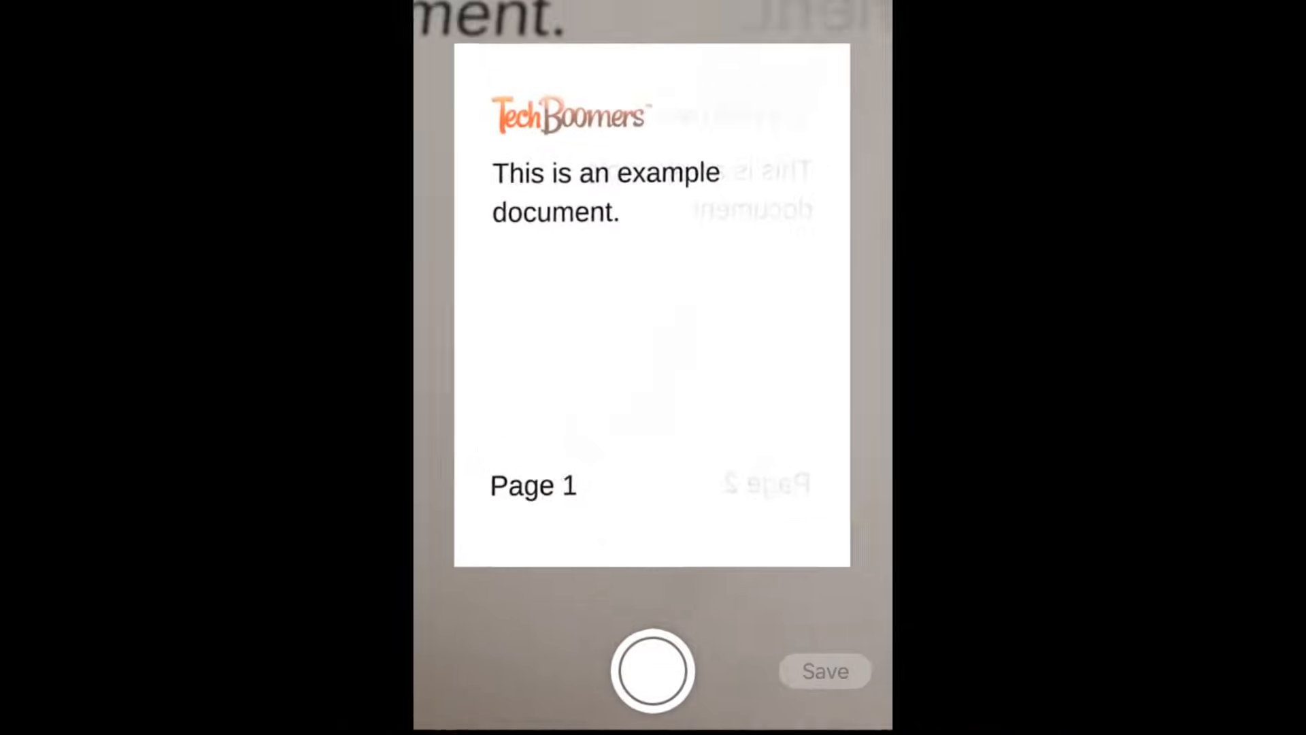
- Capture Page 2 and save both scanned pages into the note as a Scanned Documents attachment
click(652, 671)
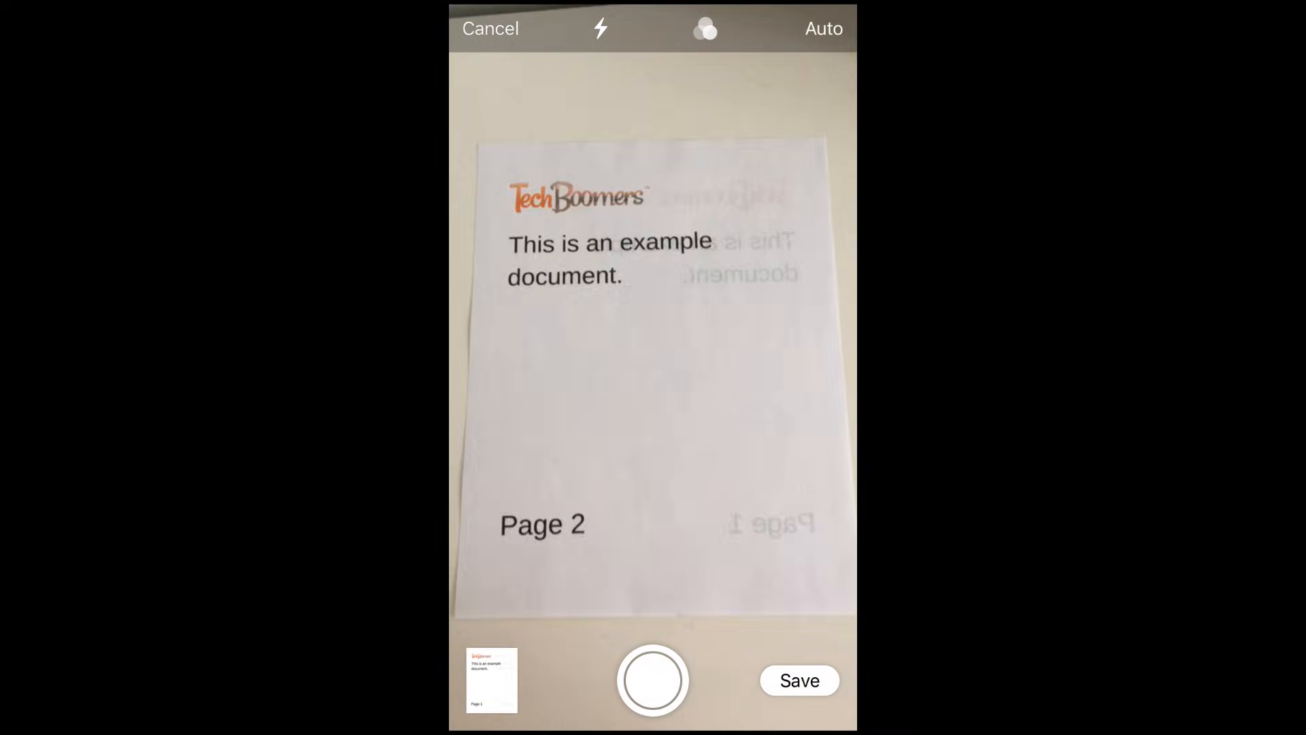
click(797, 680)
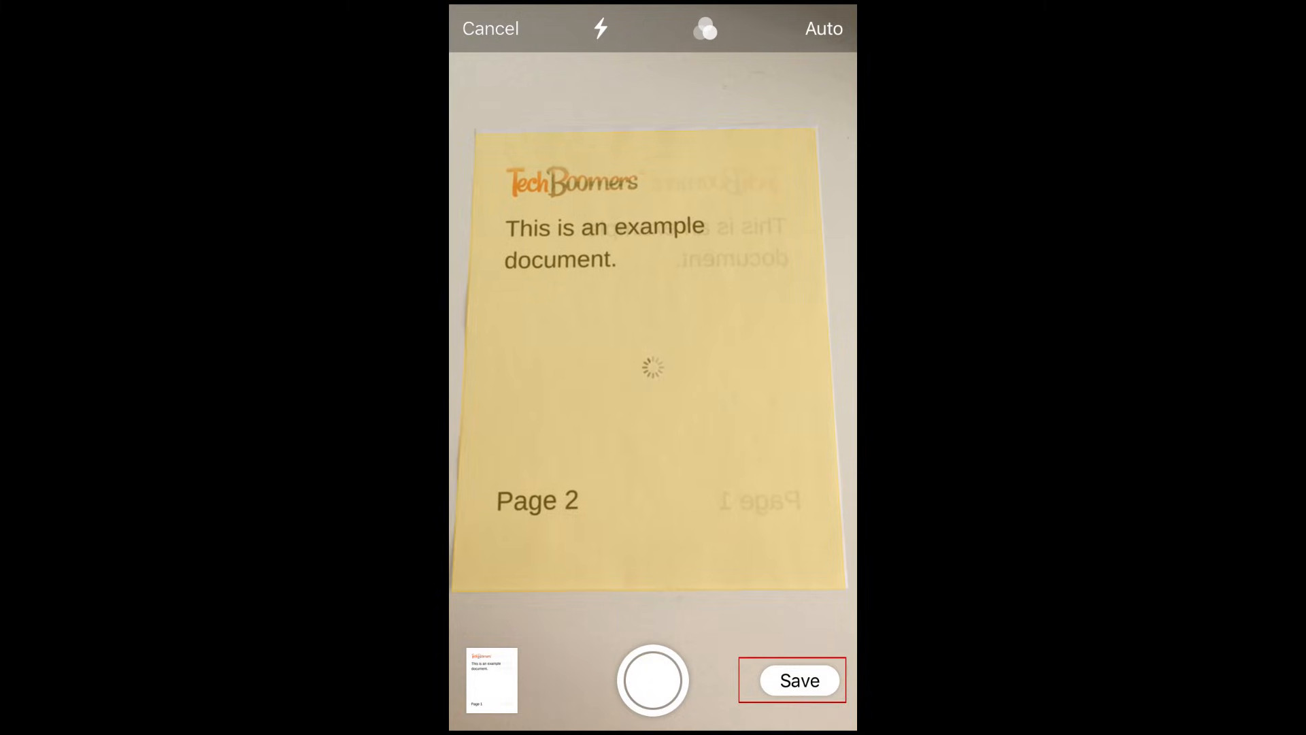
click(653, 680)
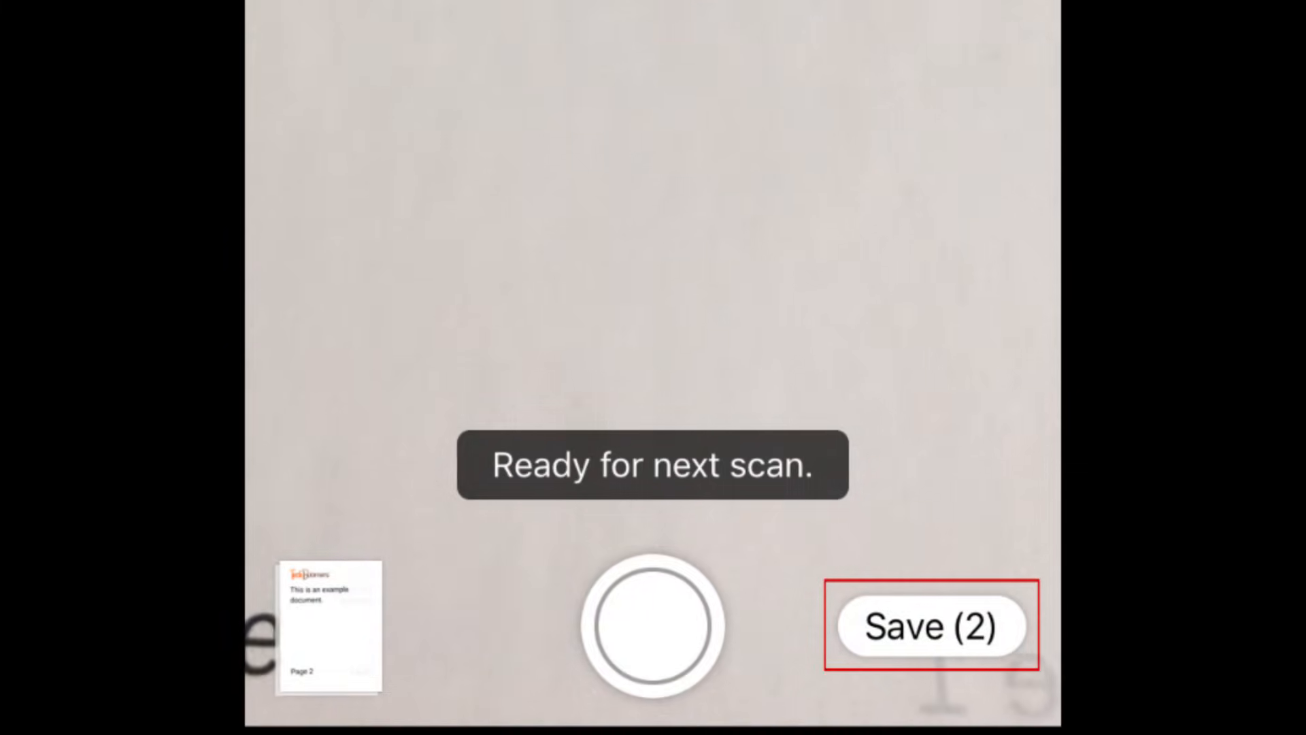
click(931, 625)
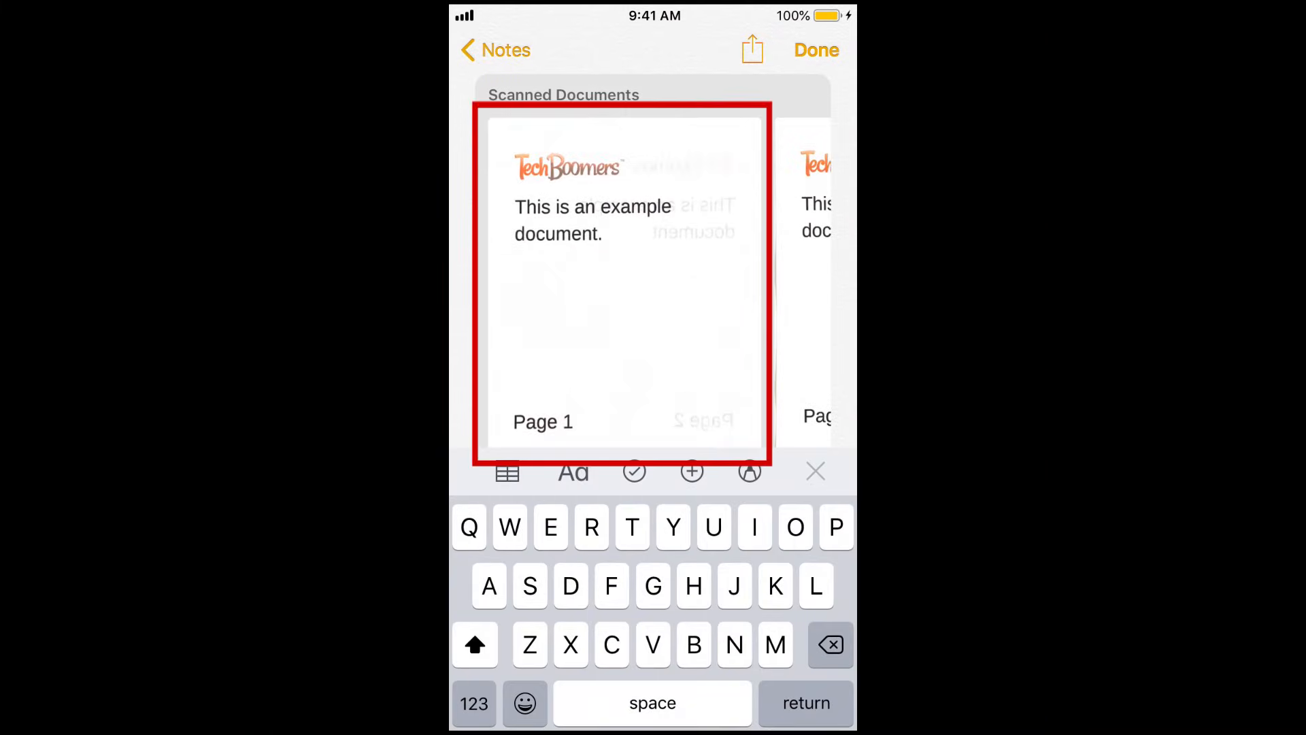
- Create a PDF from the two-page scanned attachment via its Share options
click(620, 283)
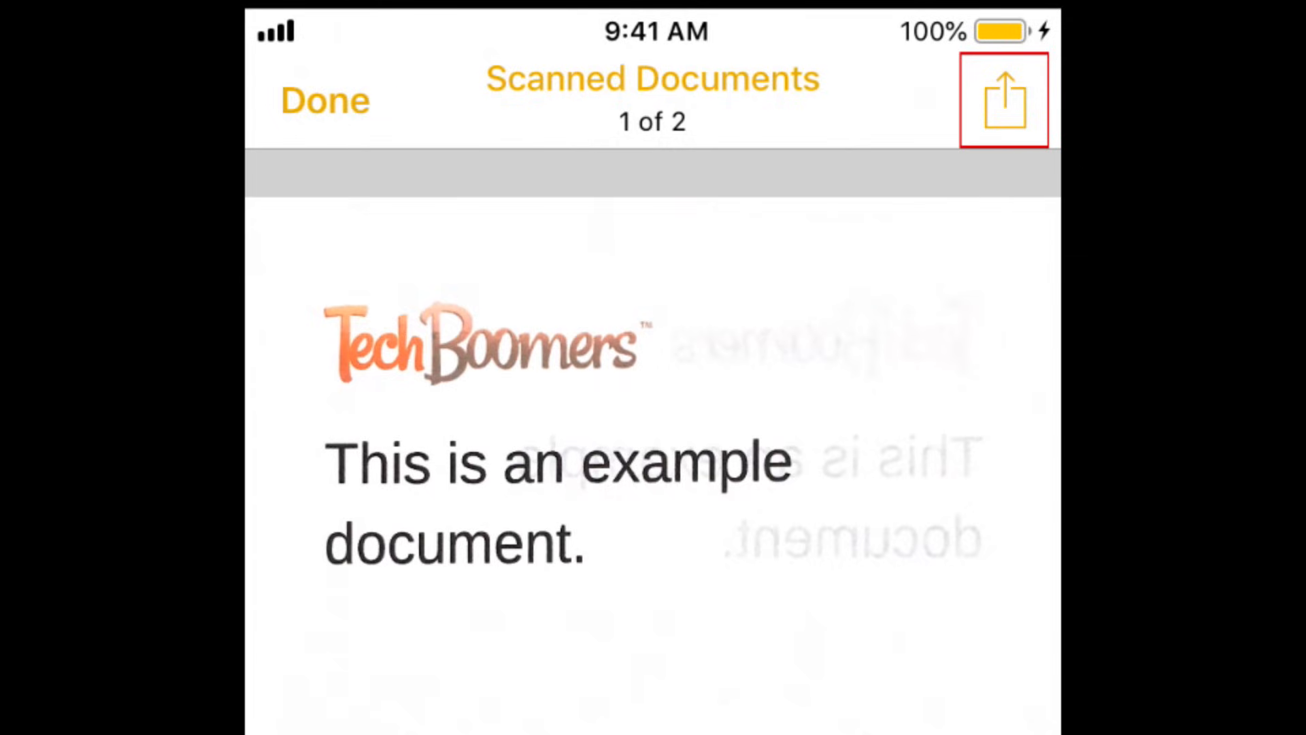
click(1002, 100)
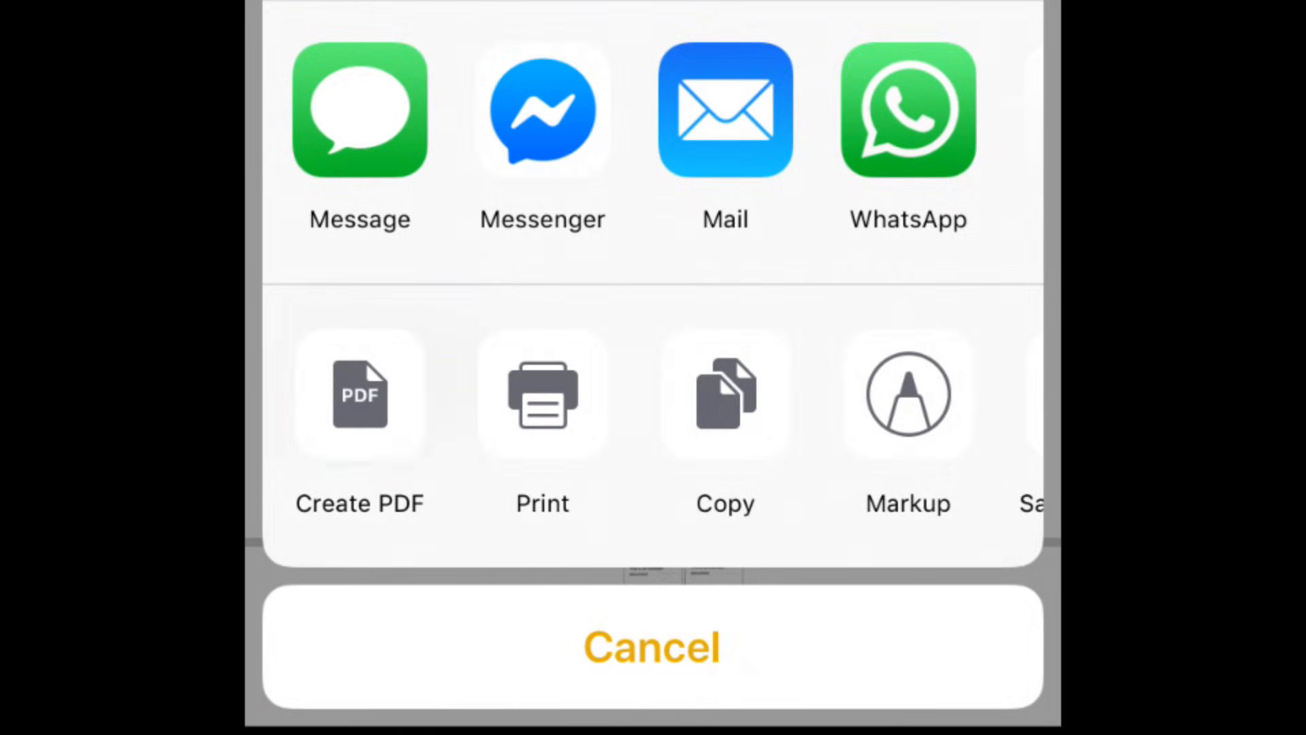
click(651, 646)
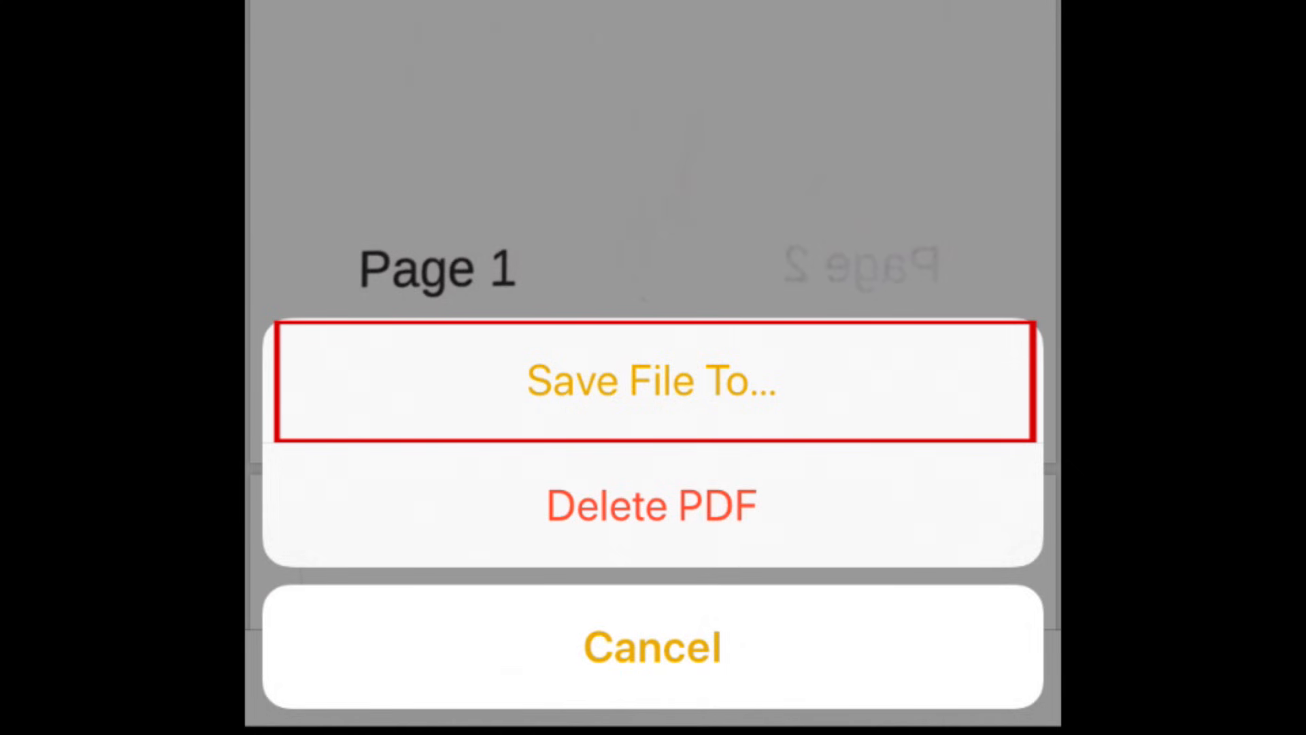
- Save Scanned Documents.pdf to iCloud Drive and close the scanned document view
click(652, 381)
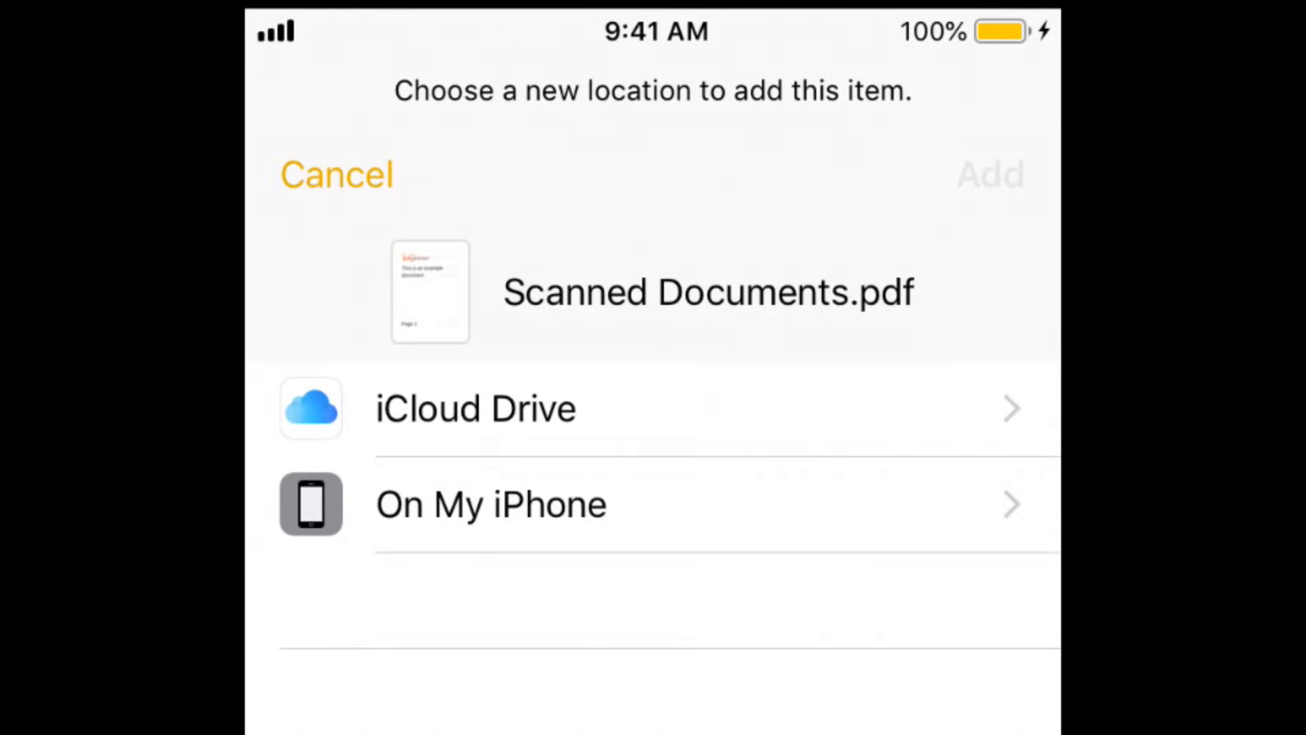
click(475, 408)
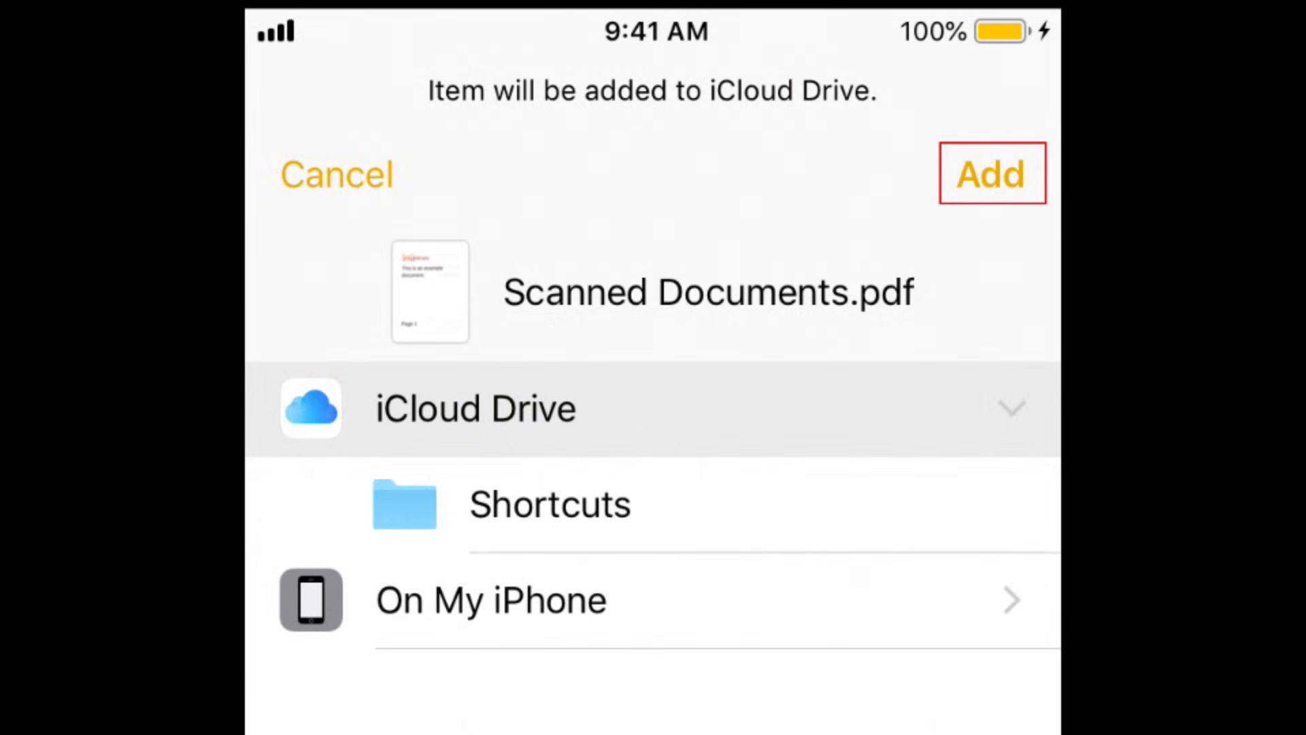
click(991, 174)
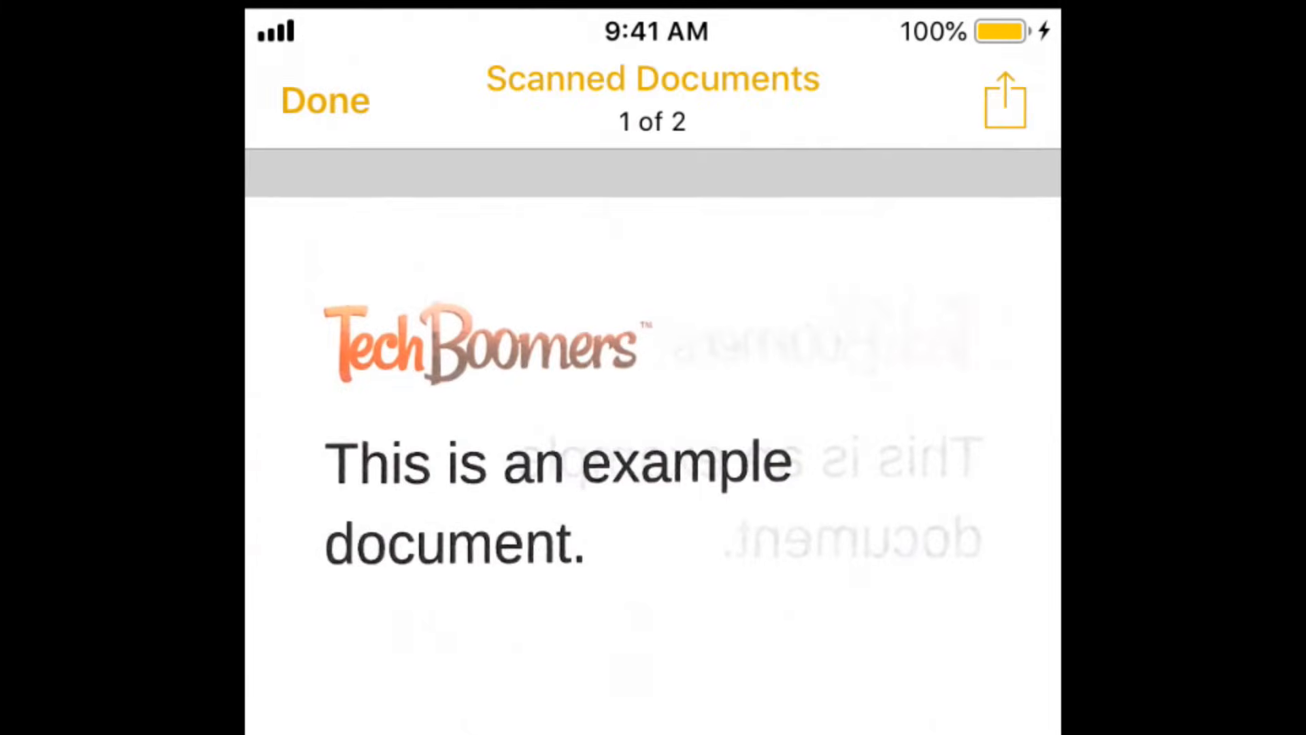
click(325, 100)
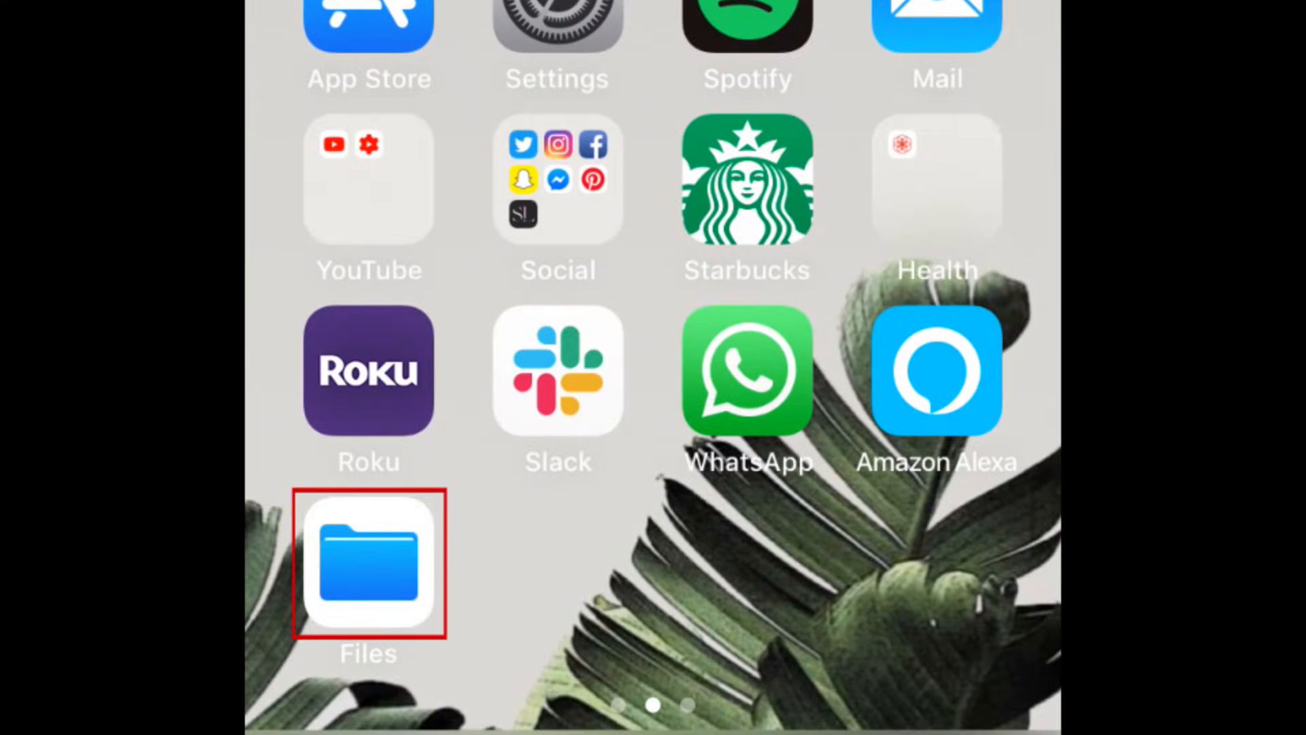
- In Files, rename the Scanned Documents PDF in iCloud Drive to 'Example PDF'
click(368, 565)
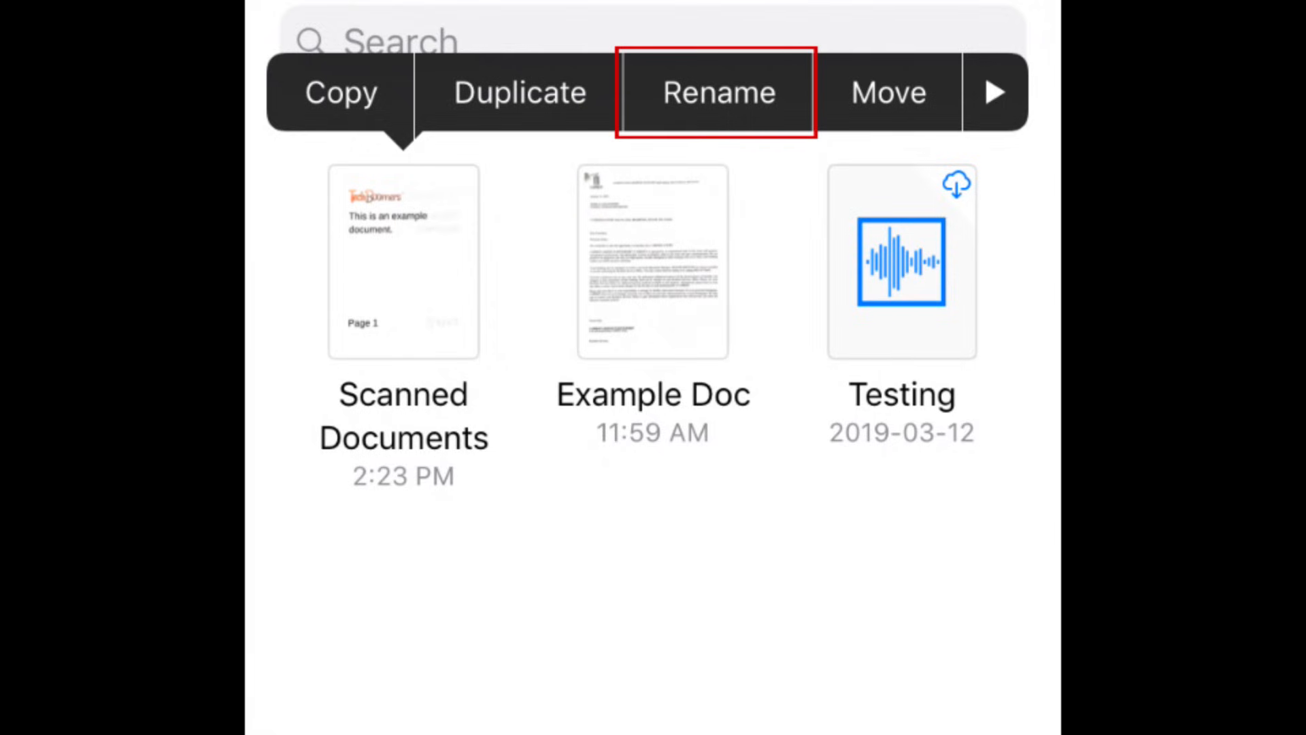
click(716, 92)
text(Example PDF)
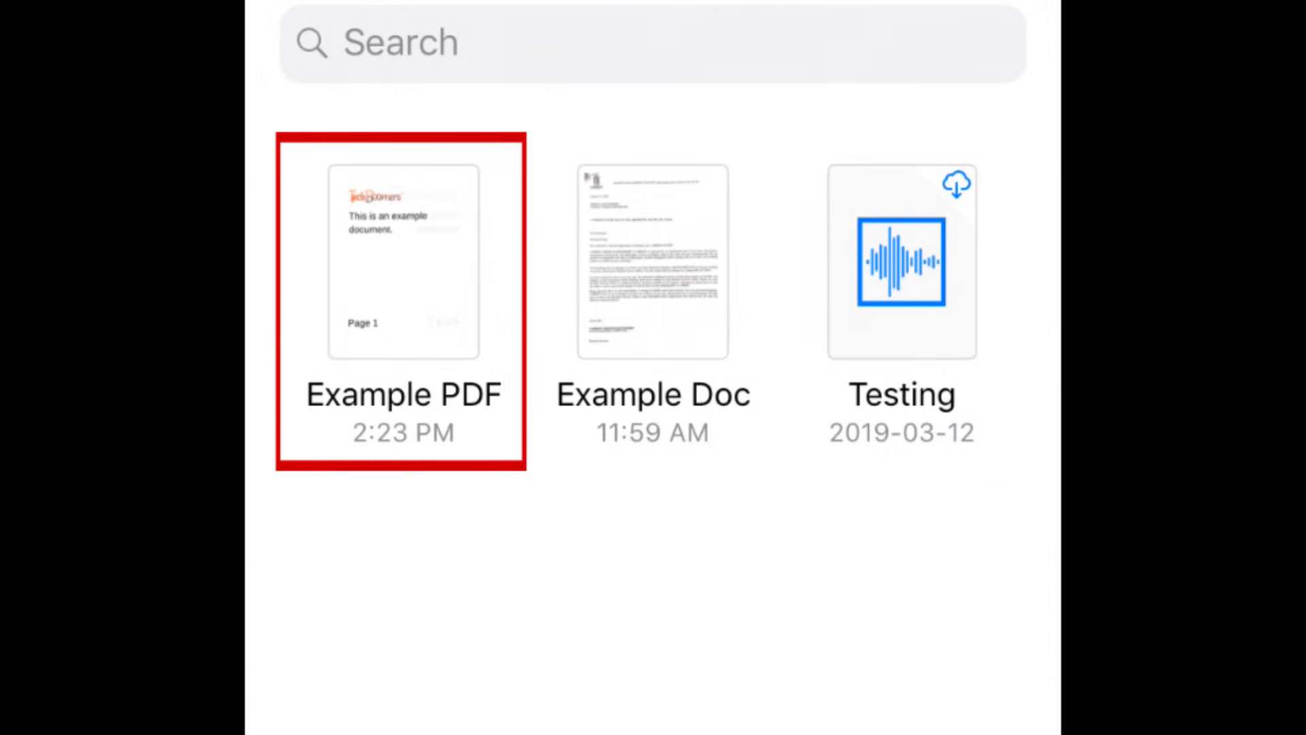
- View Example PDF and show its share sheet with Message, Mail and Print options
click(402, 261)
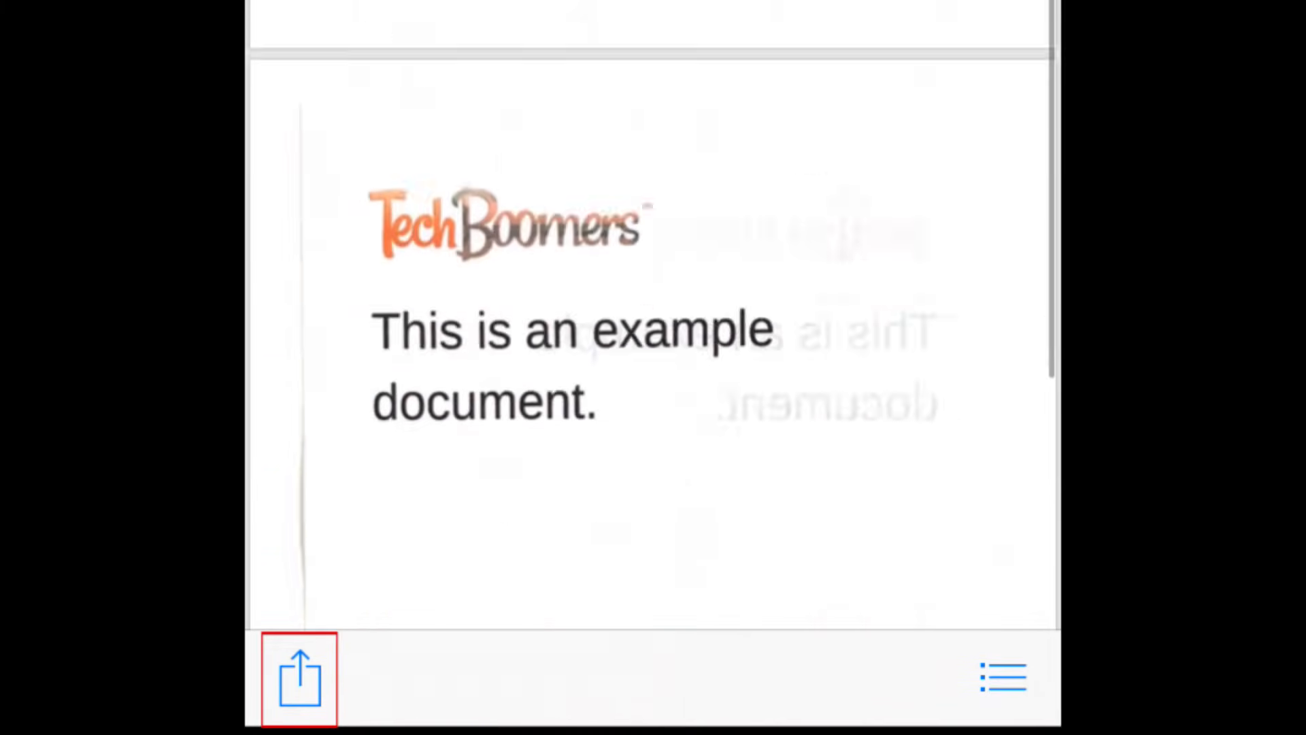
click(298, 679)
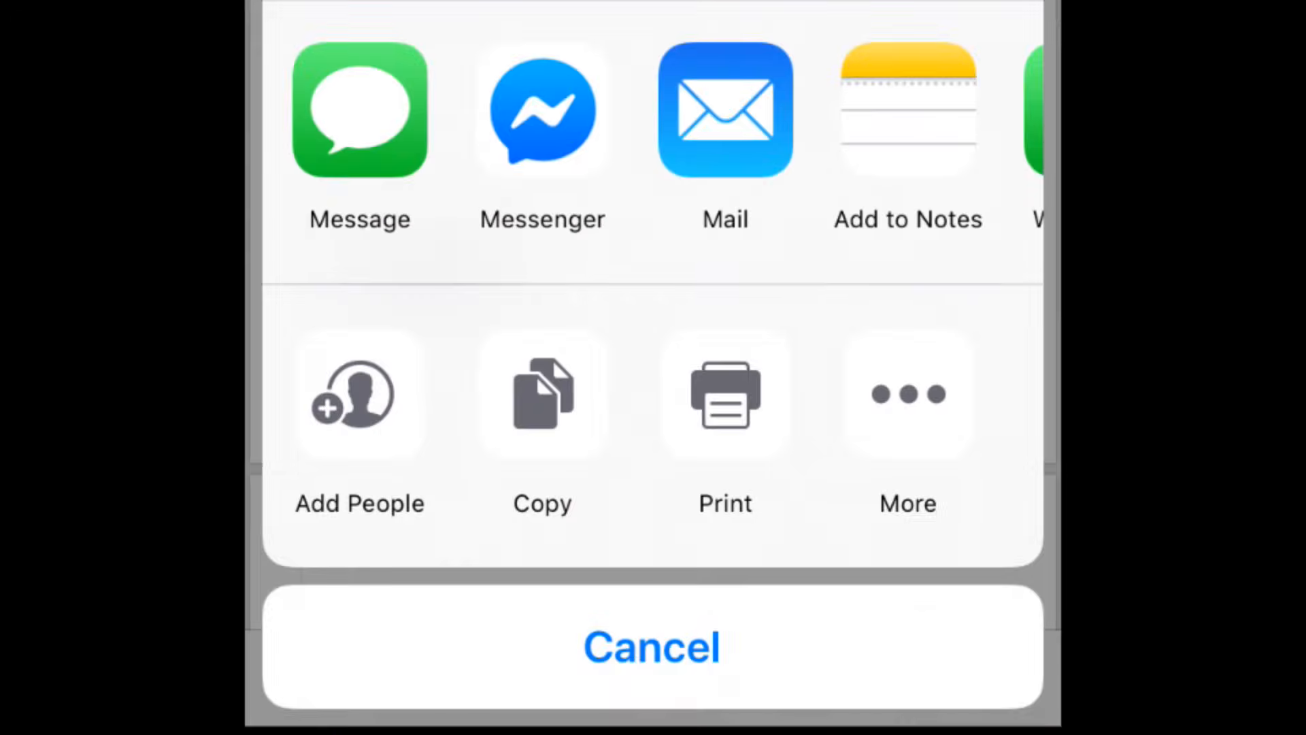